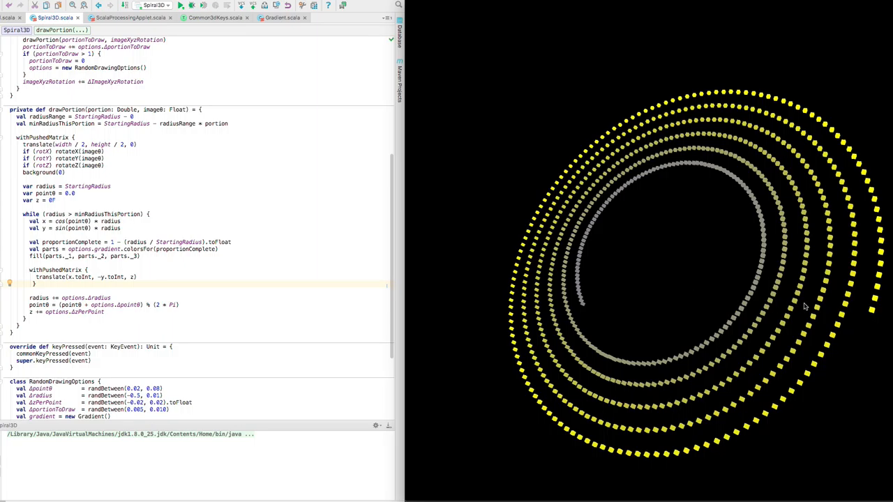
pyautogui.moveTo(870, 315)
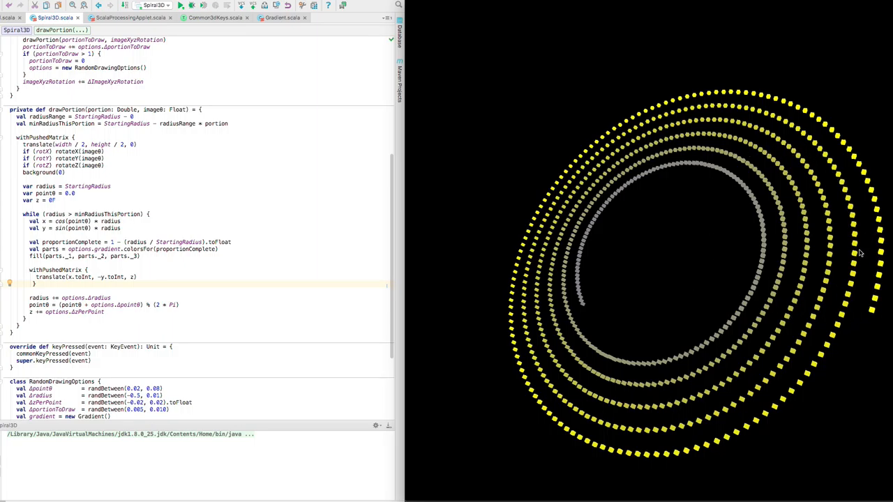
pyautogui.moveTo(862, 268)
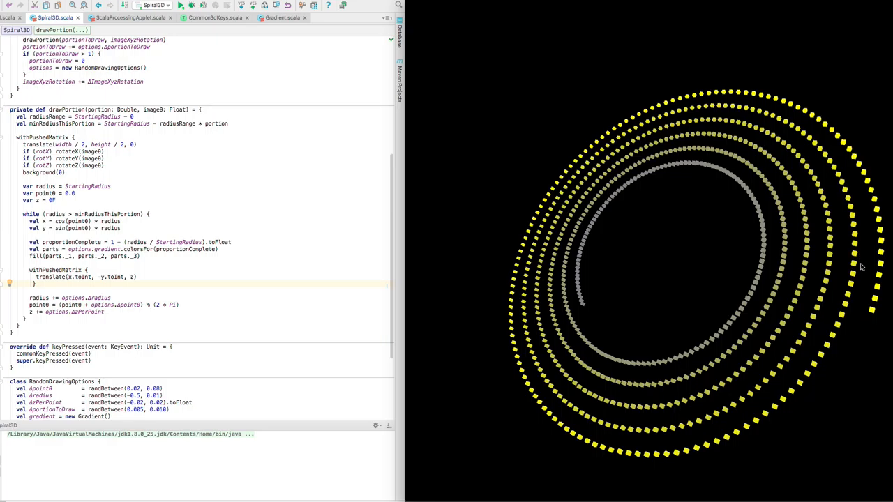
pyautogui.moveTo(877, 260)
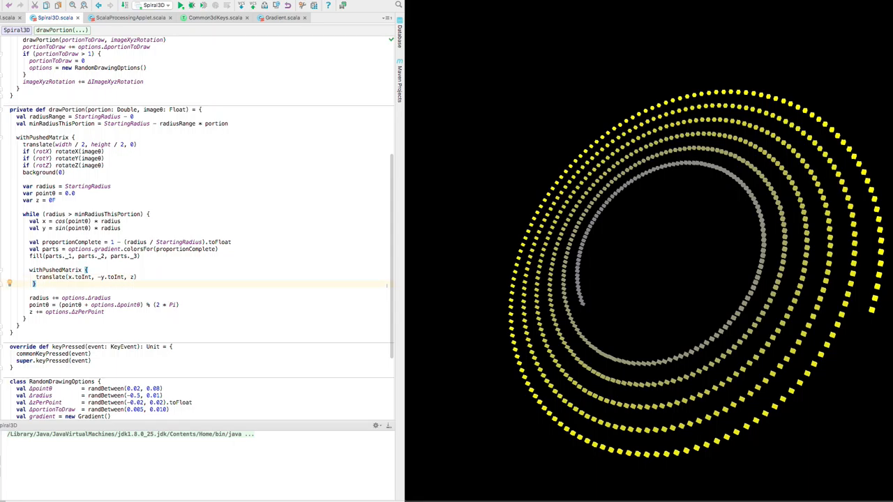
# Draw box(options.boxSize) at each translated spiral point inside drawPortion's pushed-matrix block.
pyautogui.write('box(options.boxSize)')
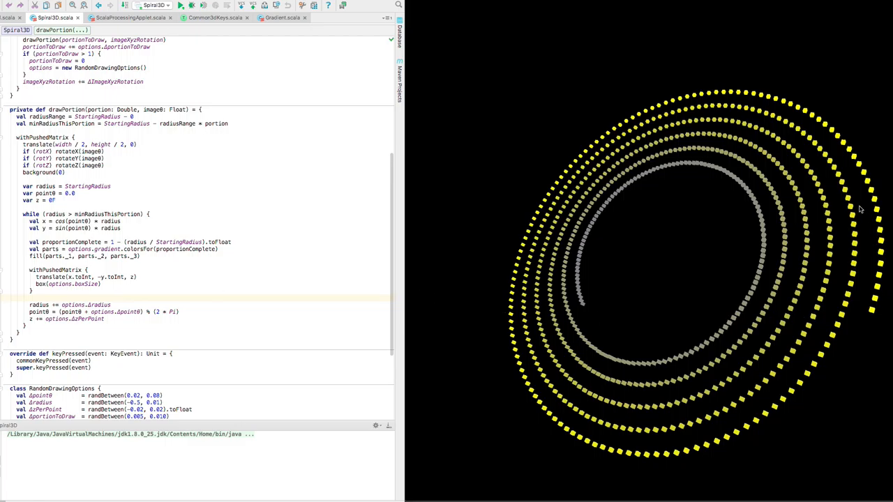
pyautogui.moveTo(845, 237)
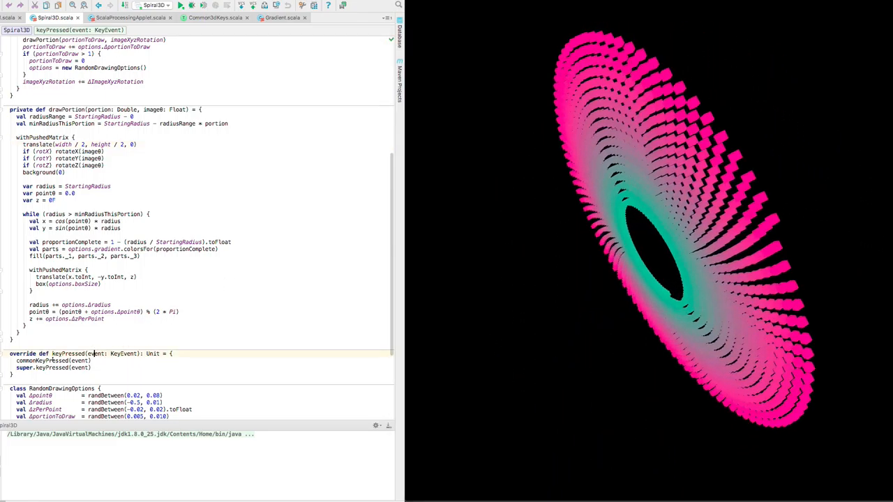
# Navigate from commonKeyPressed to its declaration in the Common3DKeys trait.
pyautogui.click(215, 17)
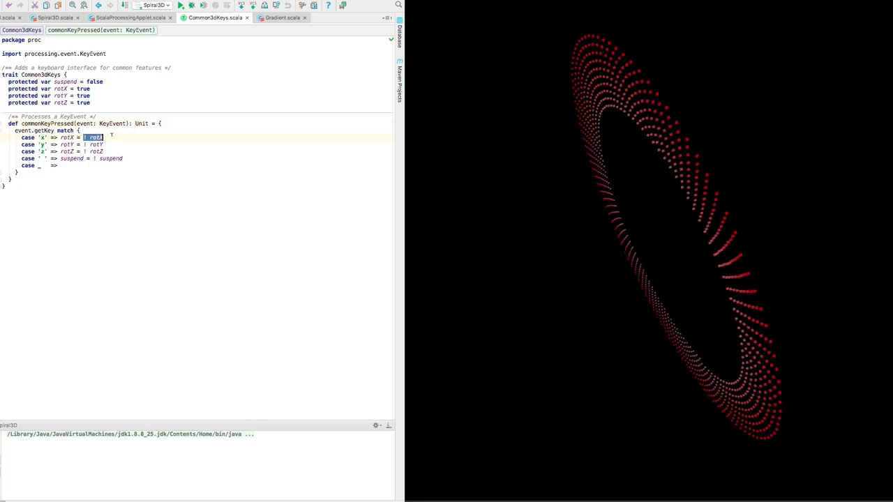
pyautogui.click(54, 16)
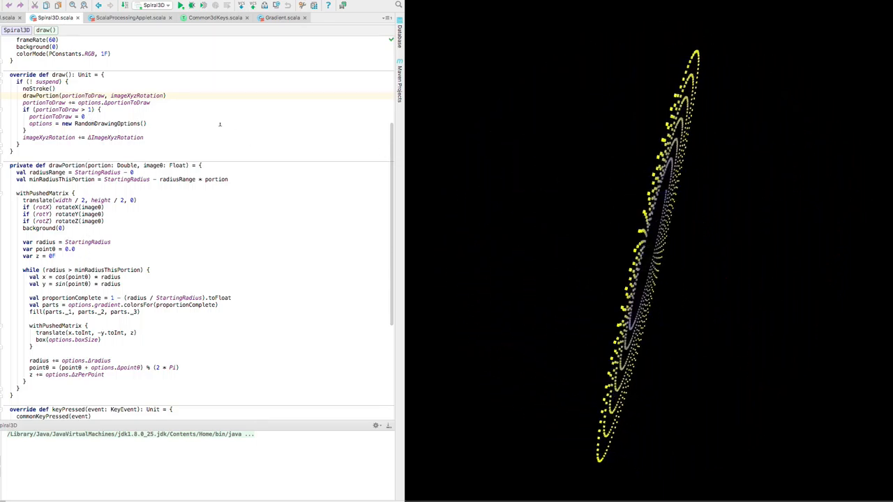
# Scroll Spiral3D.scala up to its class declaration, fields, settings and setup.
pyautogui.scroll(3)
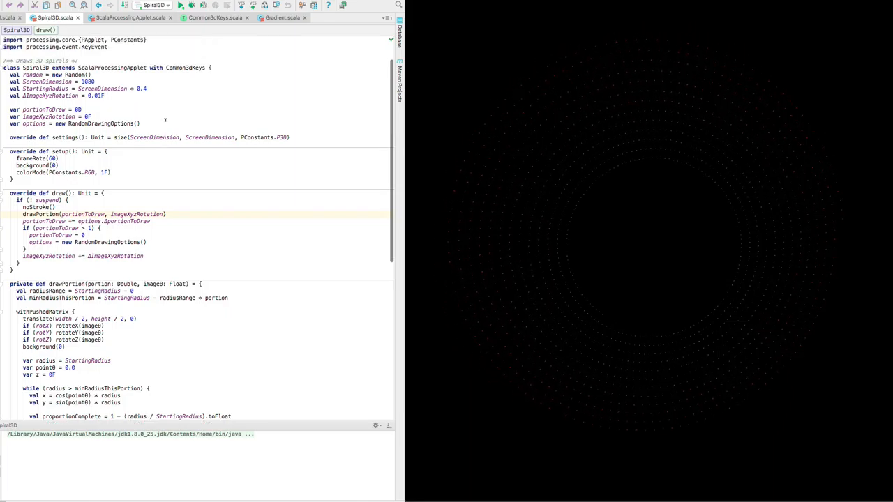